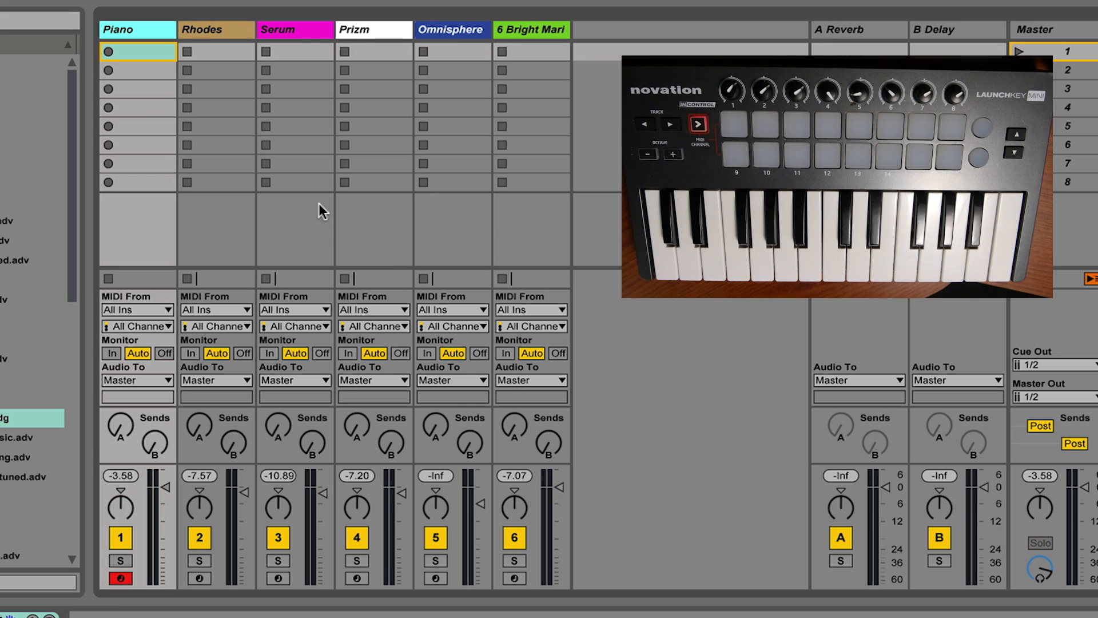
mouse_move(807, 39)
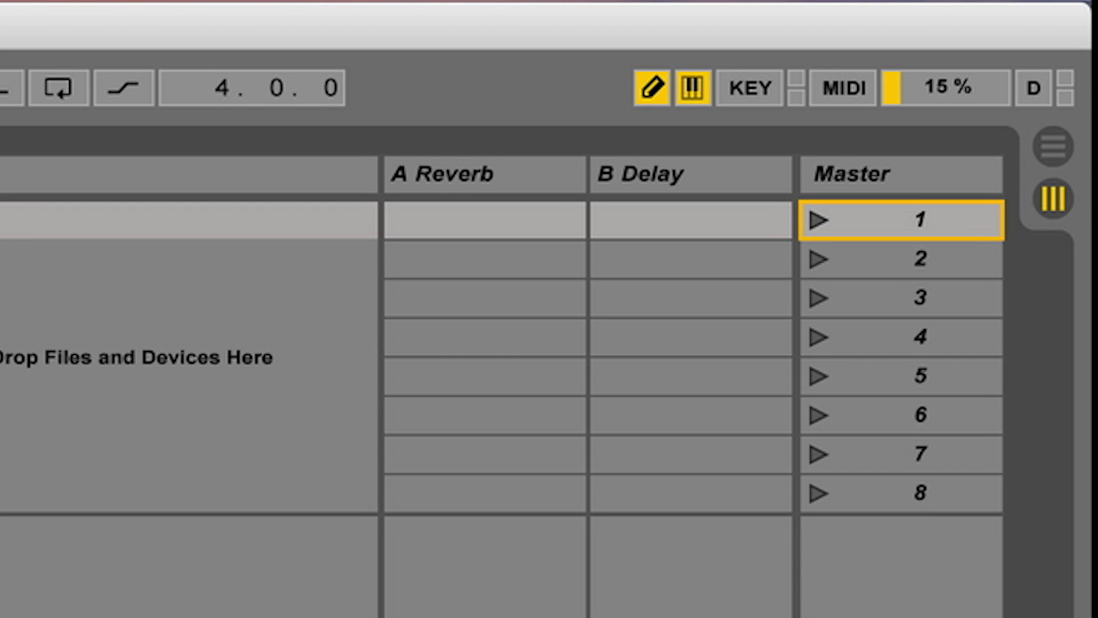
mouse_move(981, 63)
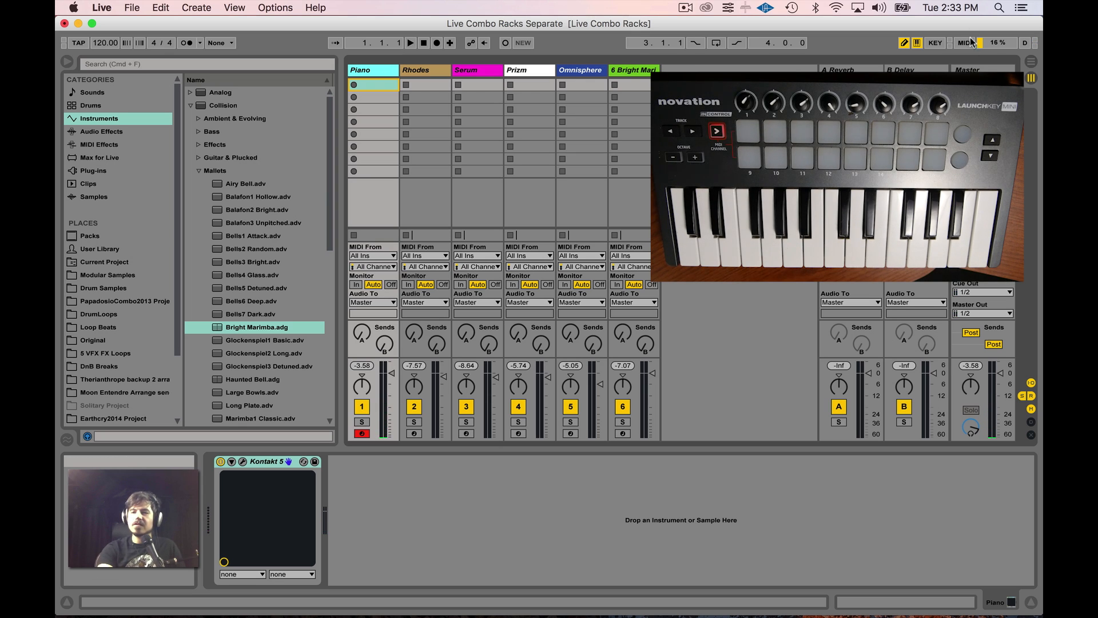
mouse_move(965, 43)
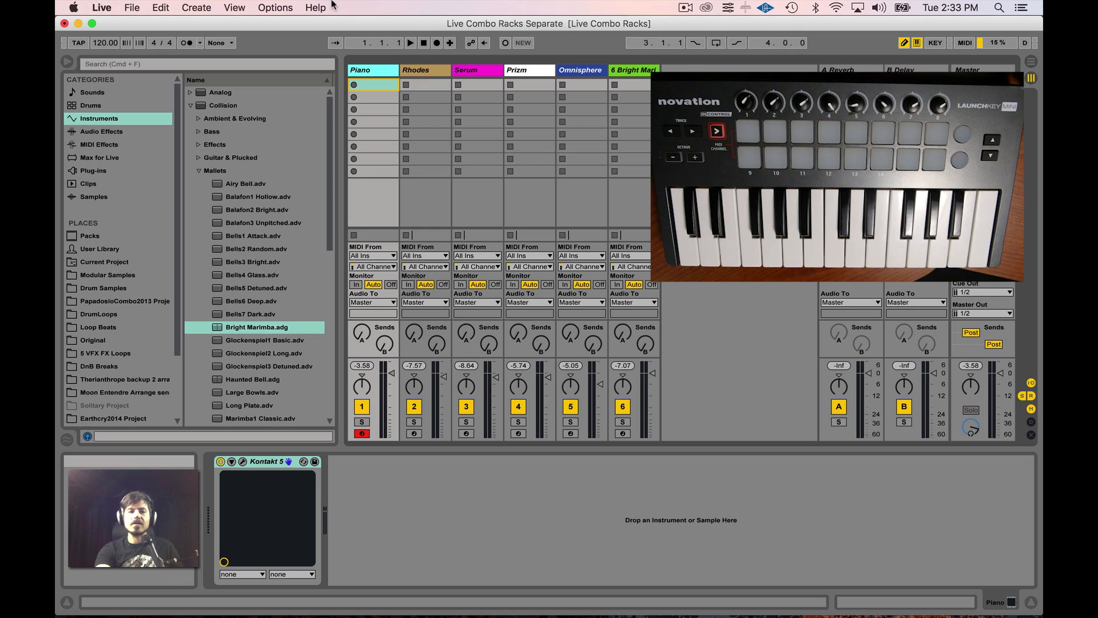
Open another Live Set from the File menu, answering the unsaved-changes prompt for Combo Racks Separate
left_click(131, 7)
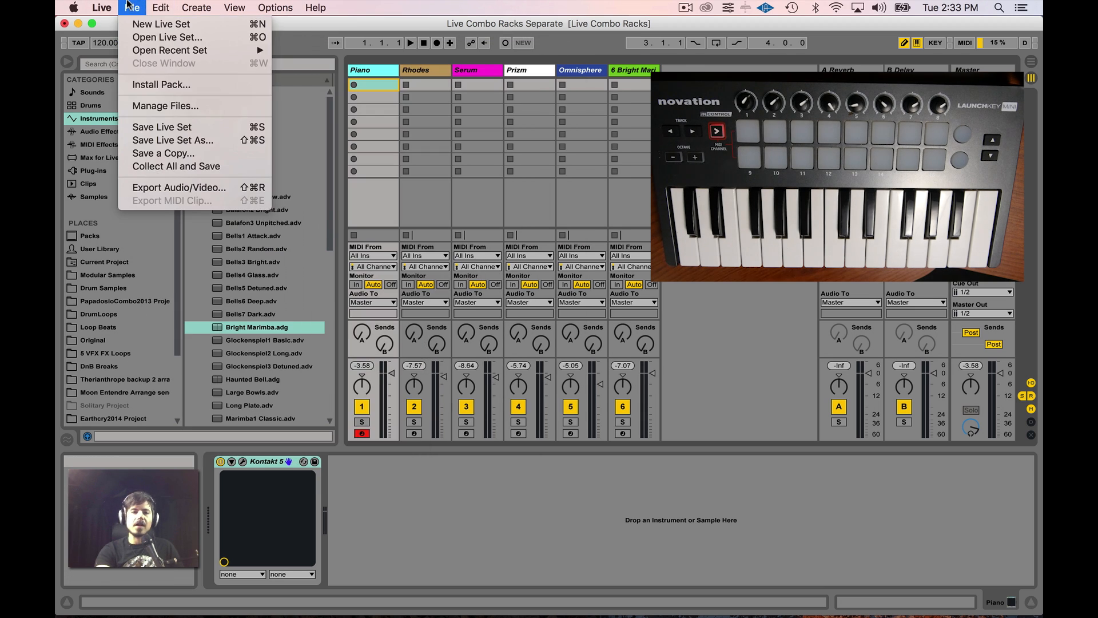
mouse_move(166, 63)
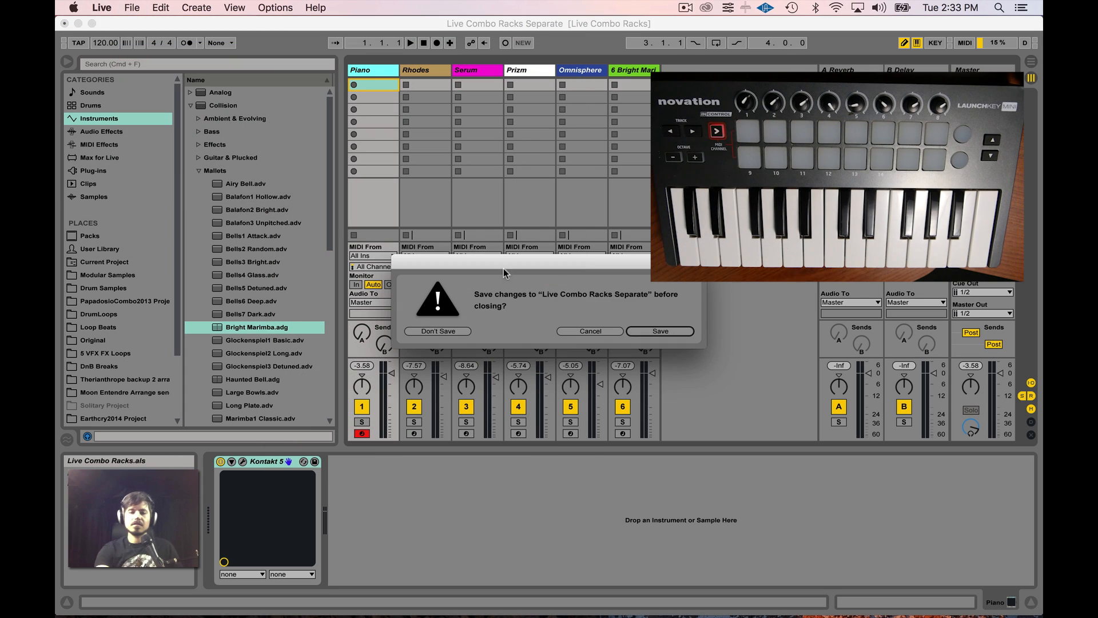
left_click(437, 331)
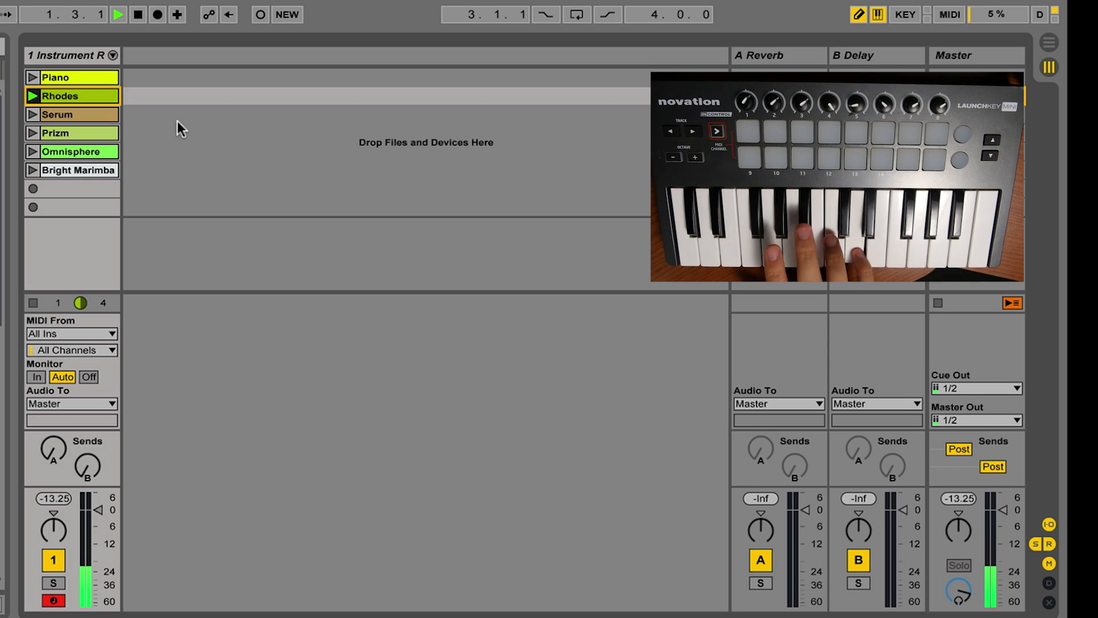
Launch a dummy clip in the Instrument Rack track to switch the active instrument chain
left_click(63, 114)
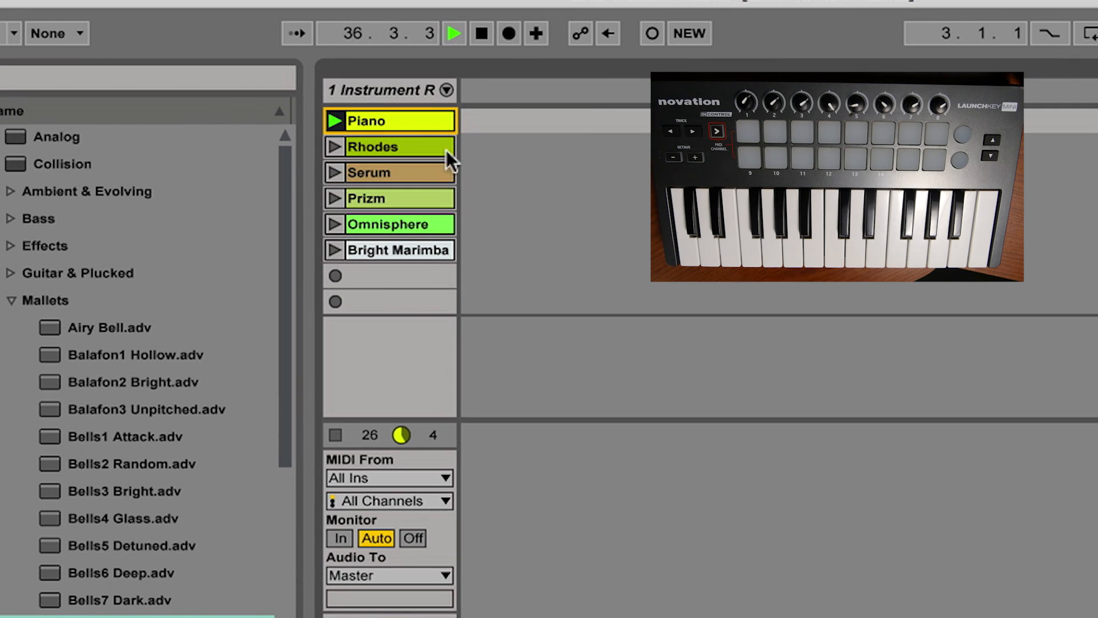
mouse_move(467, 105)
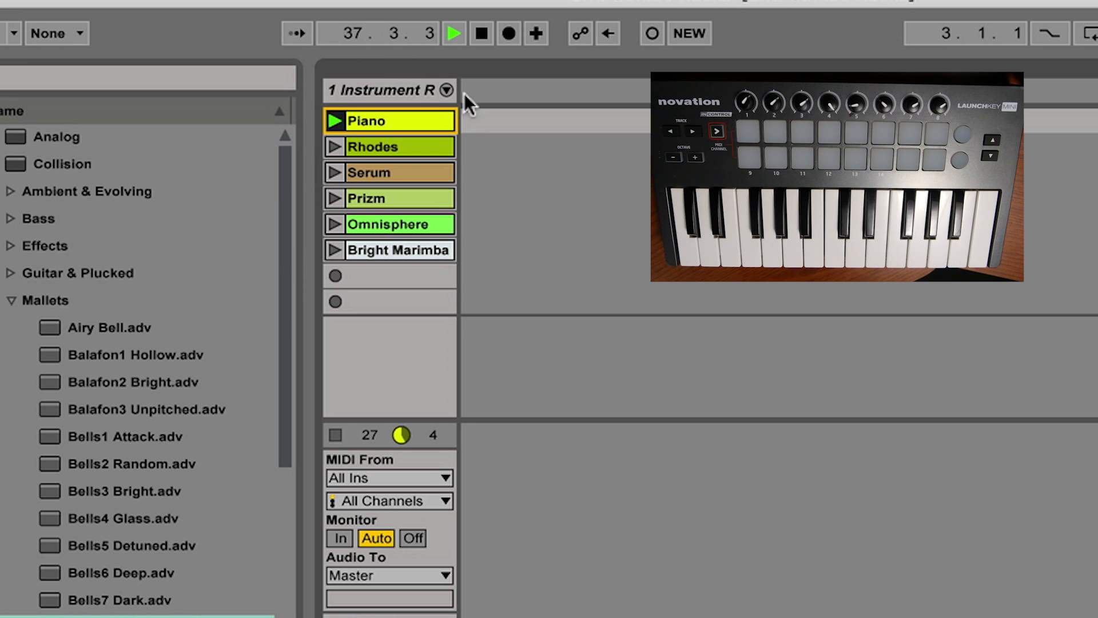